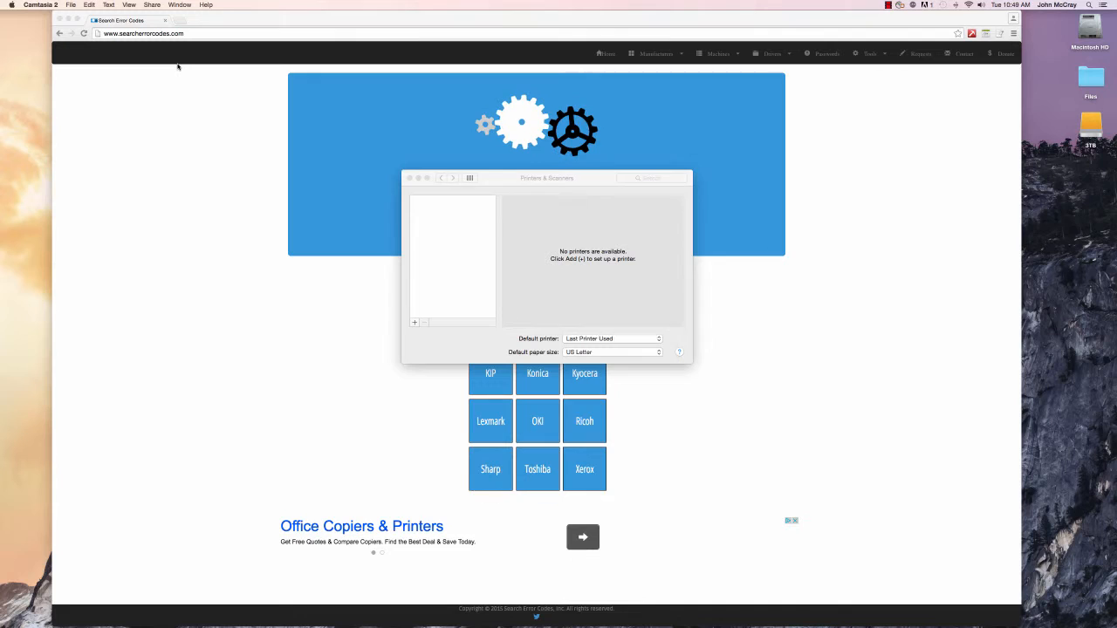
Step: Focus the Chrome window and open the site's Tools dropdown in the top navigation
click(410, 178)
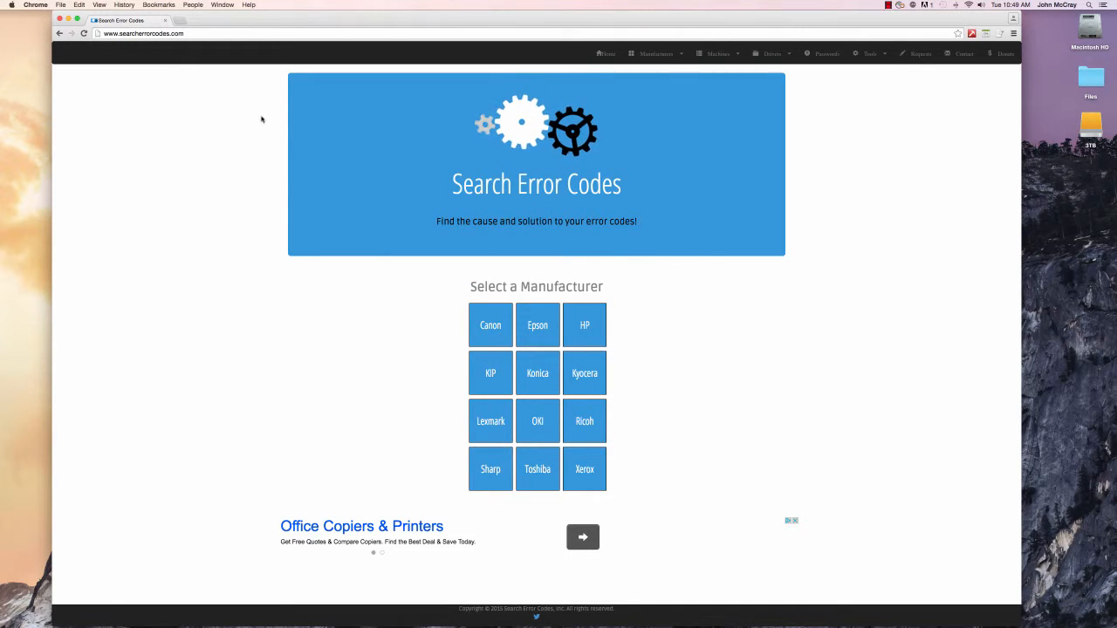
mouse_move(684, 478)
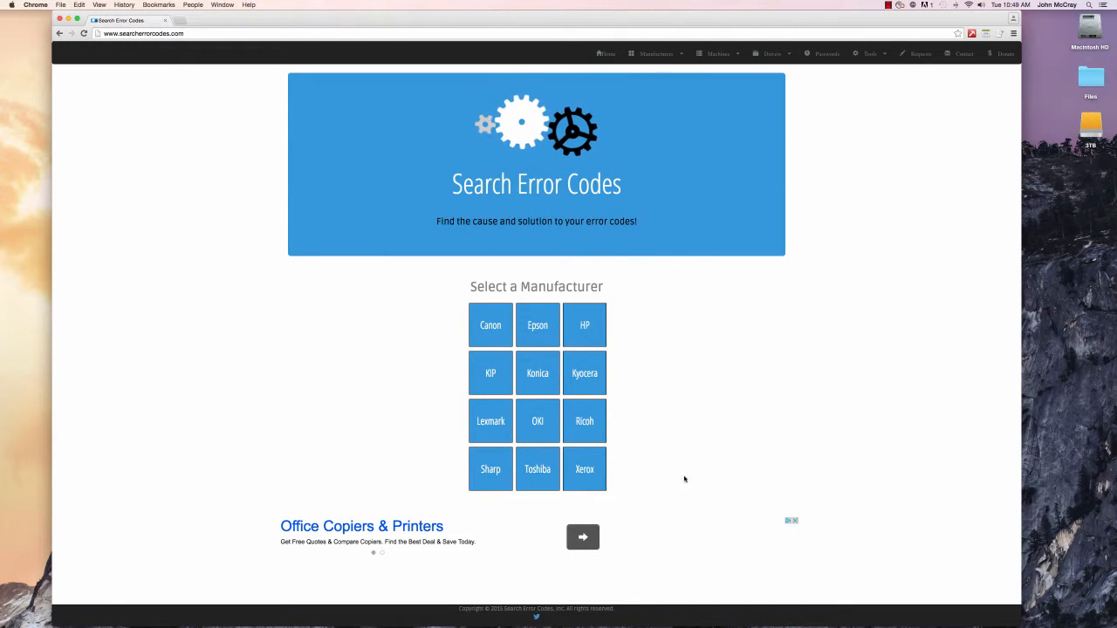
mouse_move(879, 69)
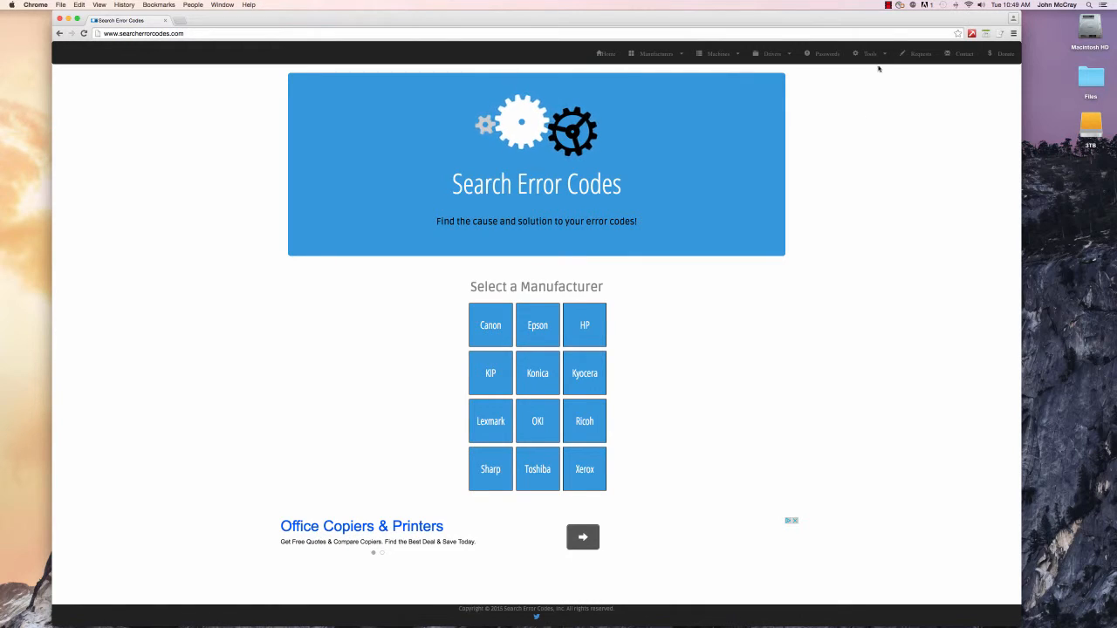
click(871, 53)
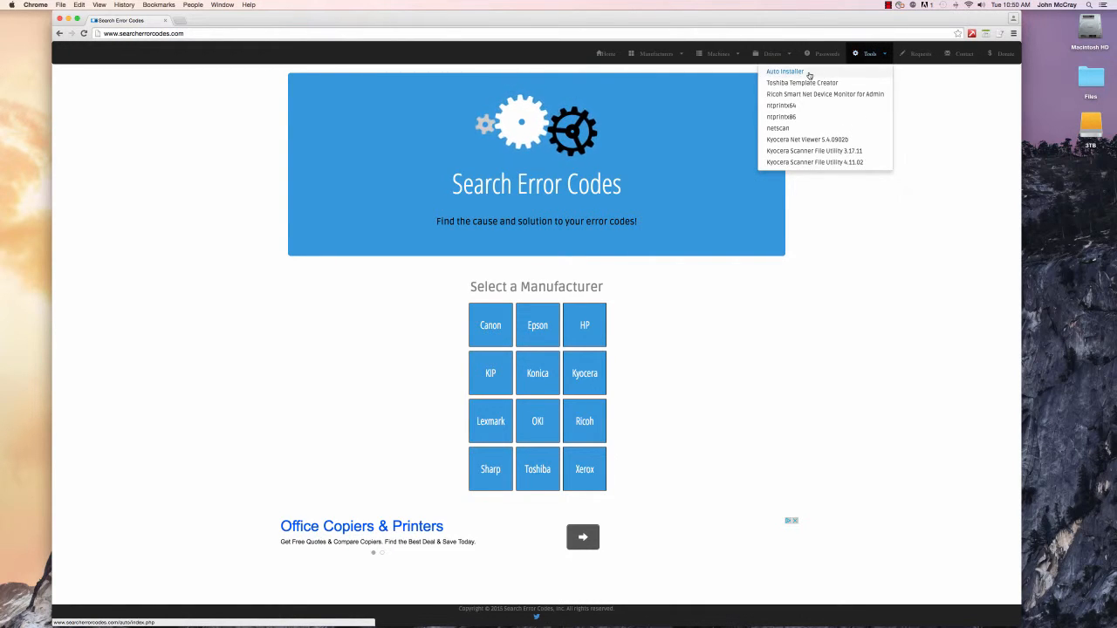
Step: Open Auto Installer from the Tools menu and select Mac OS via the Apple logo
click(786, 72)
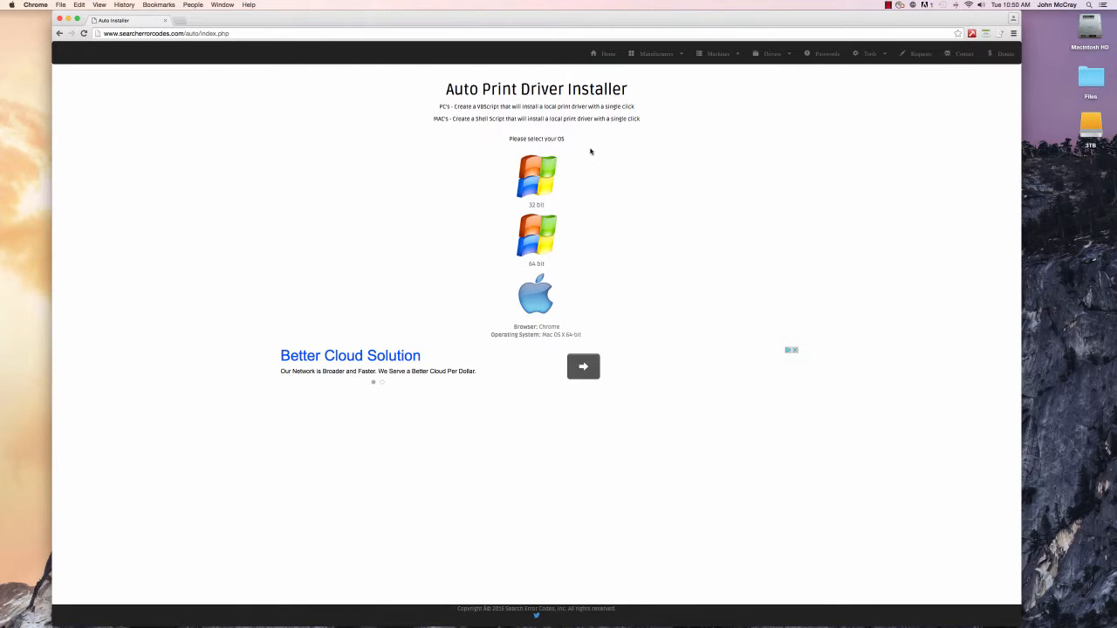
mouse_move(556, 168)
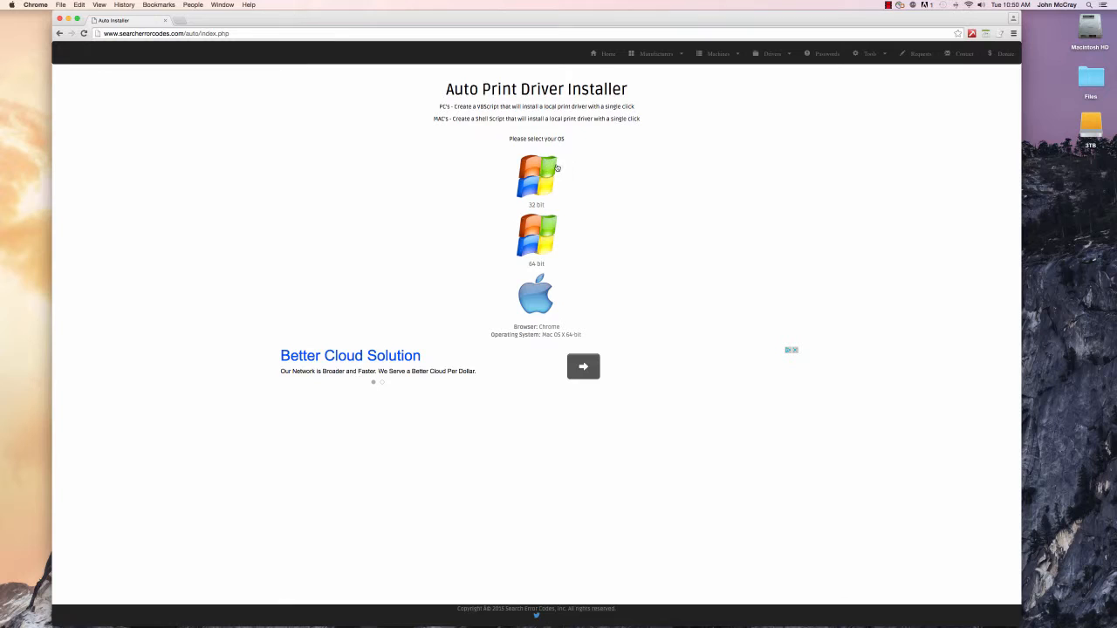
mouse_move(546, 301)
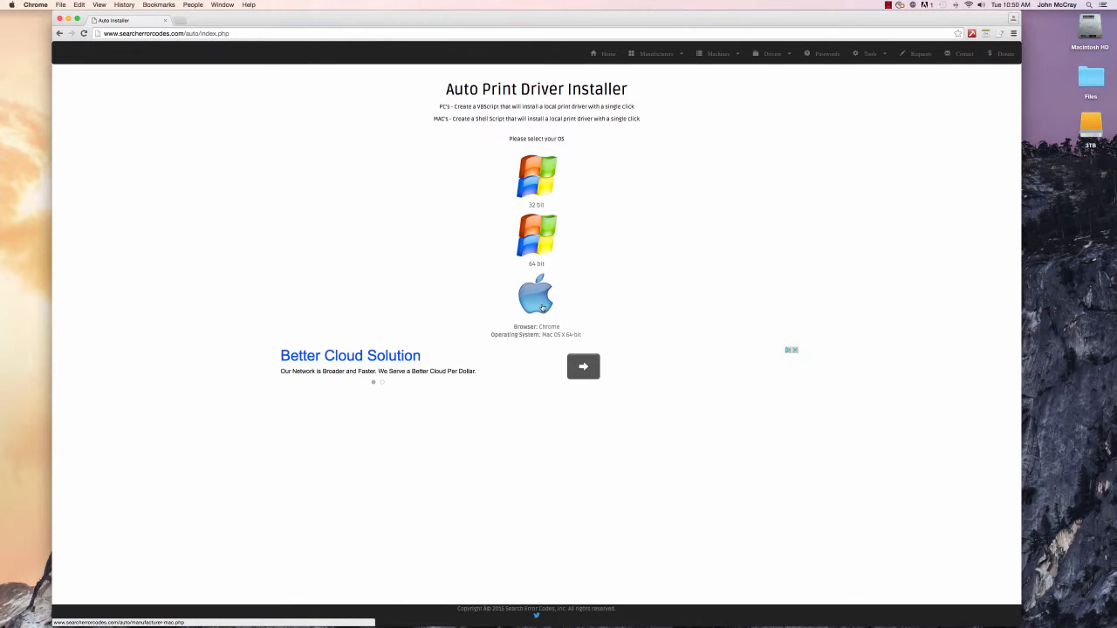
click(535, 294)
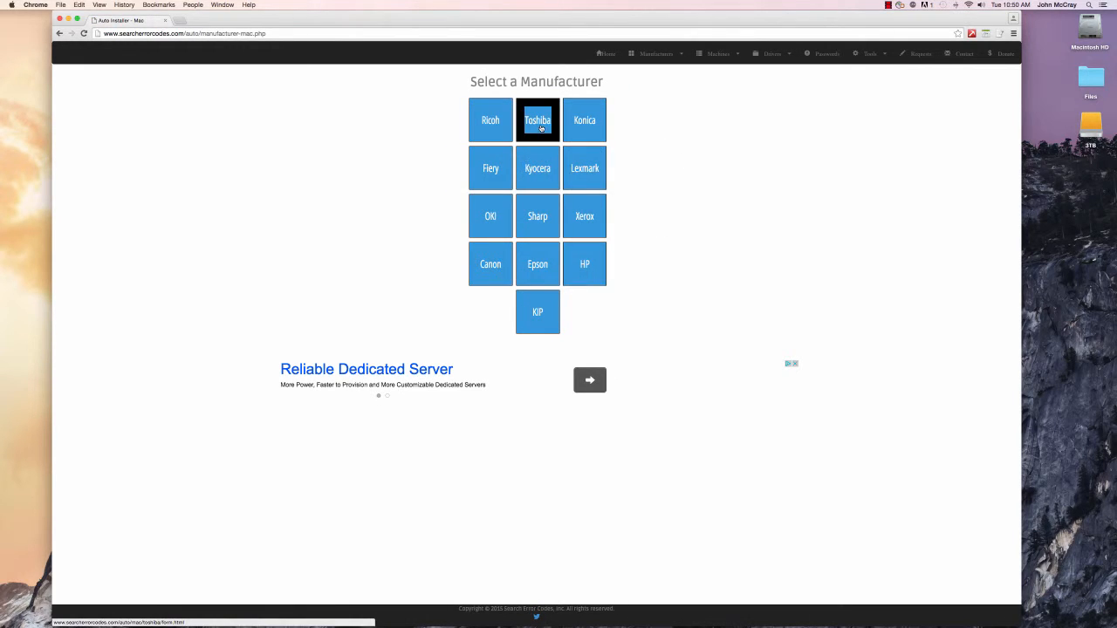
Step: Select Toshiba, enter name Toshiba1234 and IP 192.168.1.20, and create the script
click(537, 120)
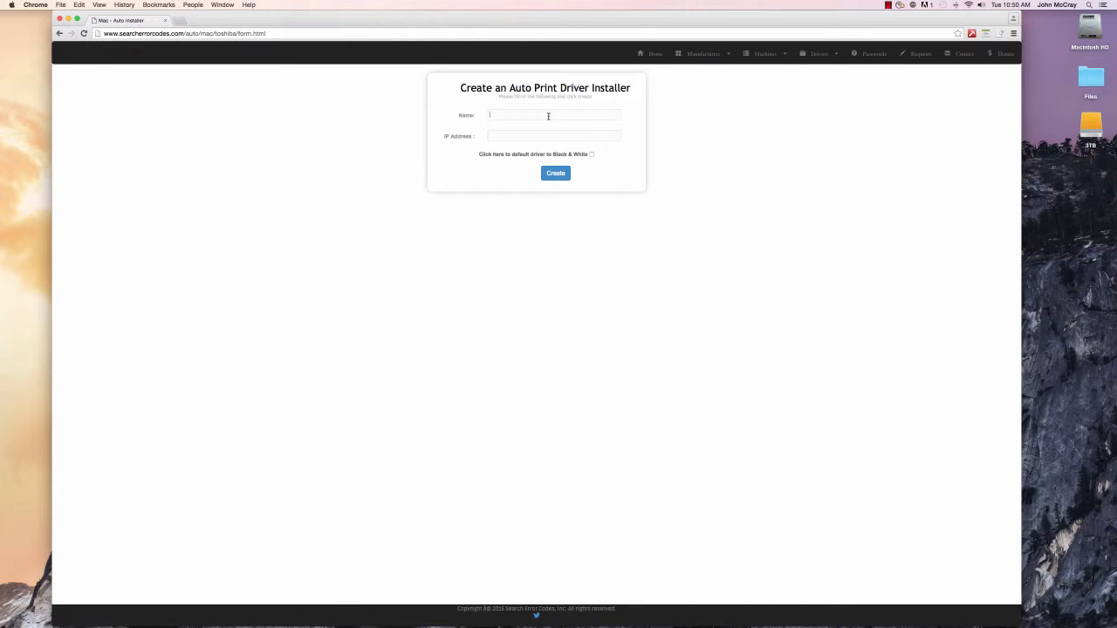
text(Toshiba1234)
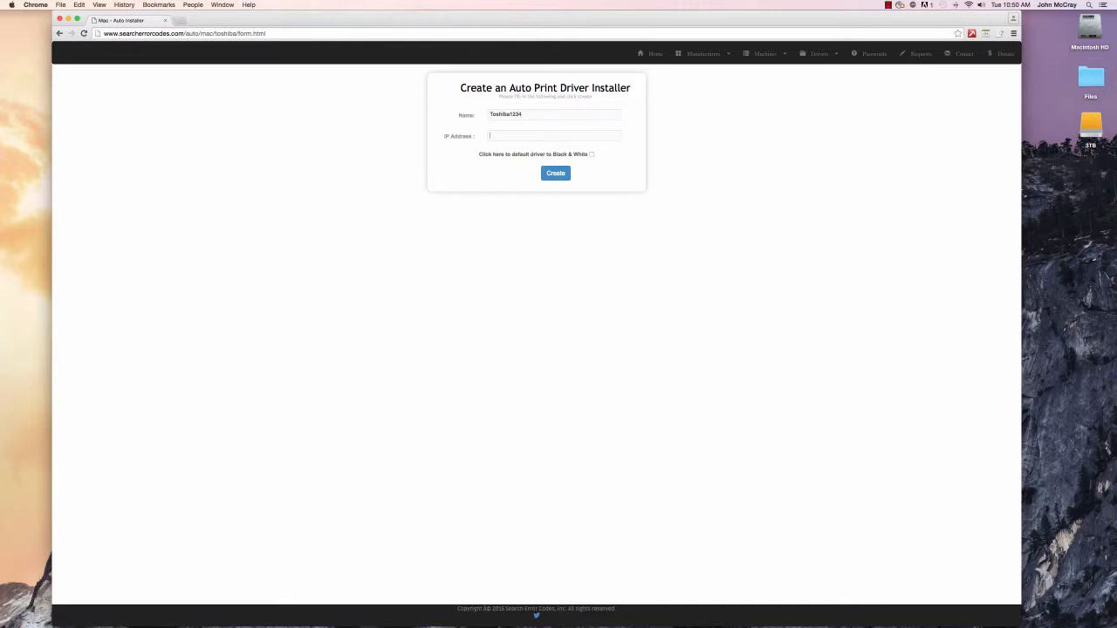
text(192.168.1.20)
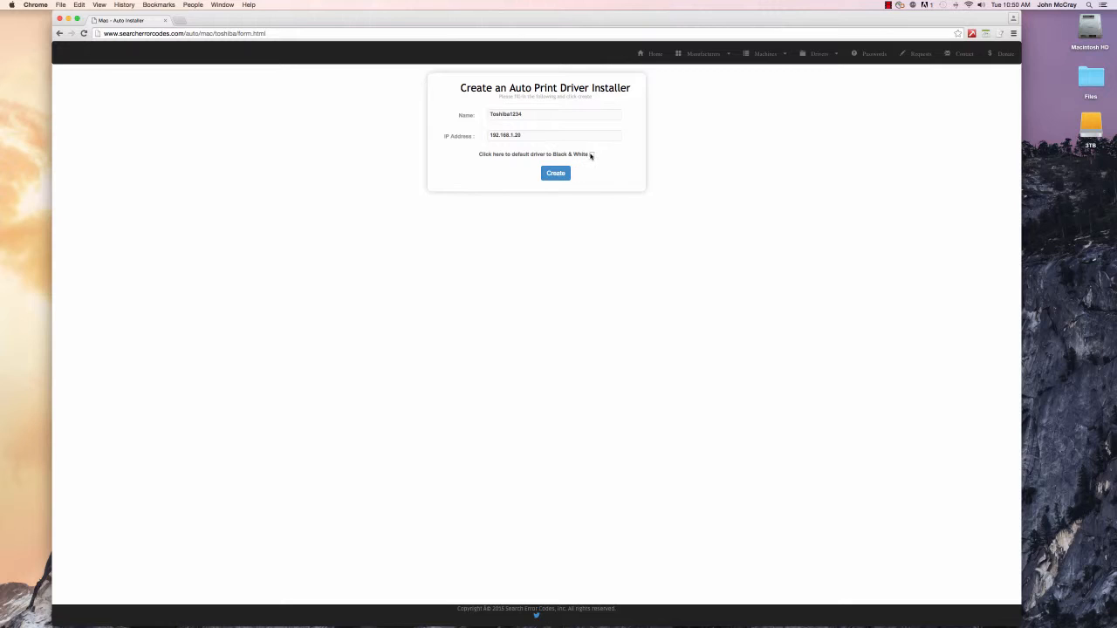
mouse_move(559, 181)
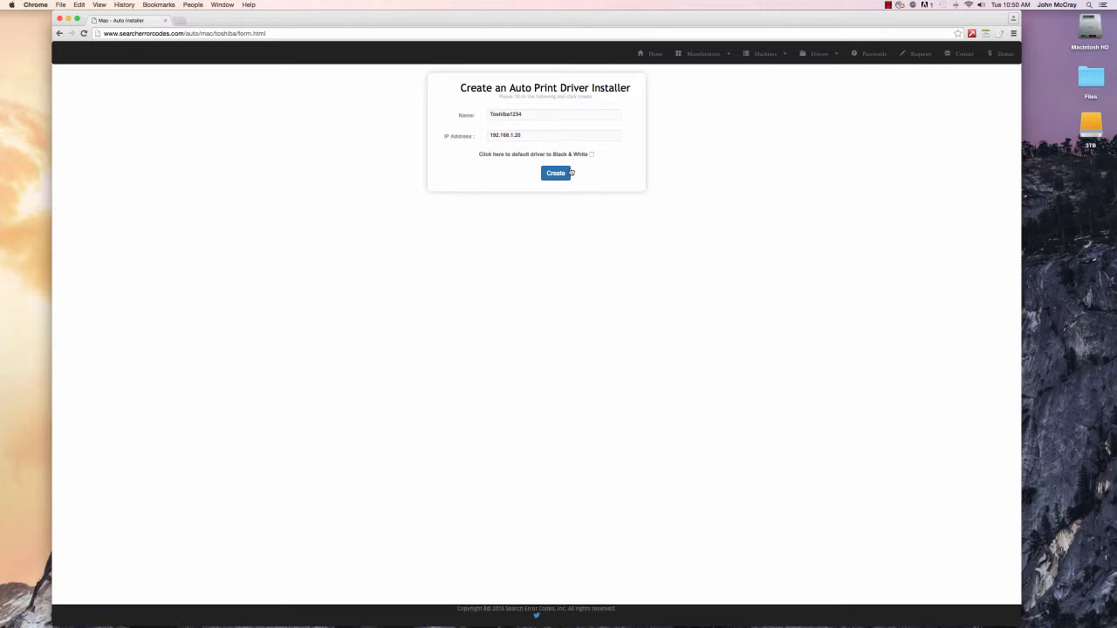
click(555, 173)
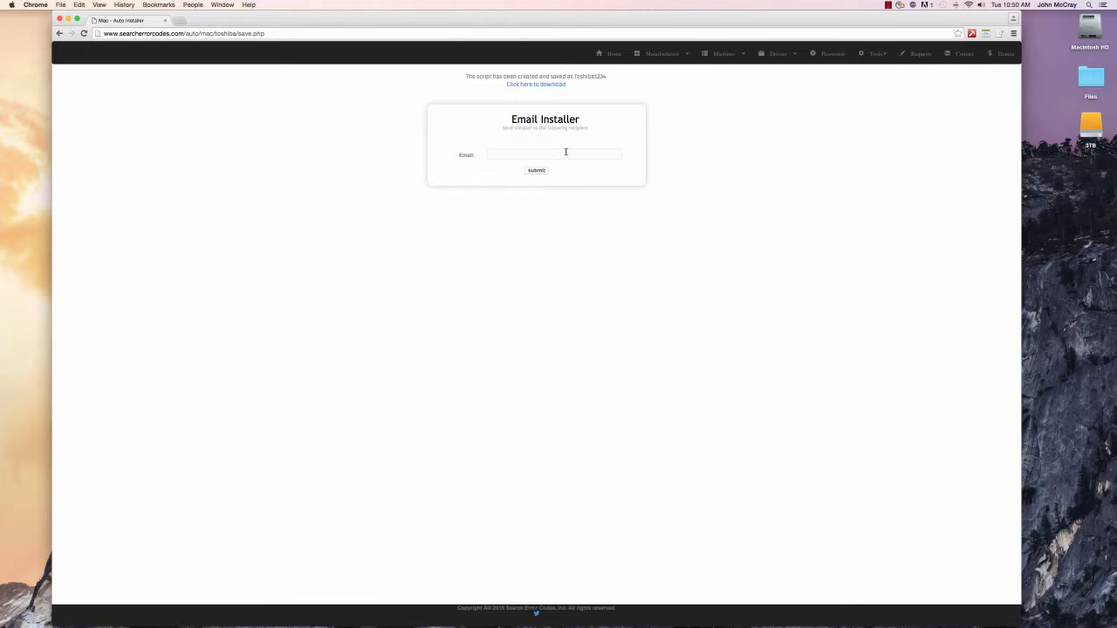
mouse_move(551, 91)
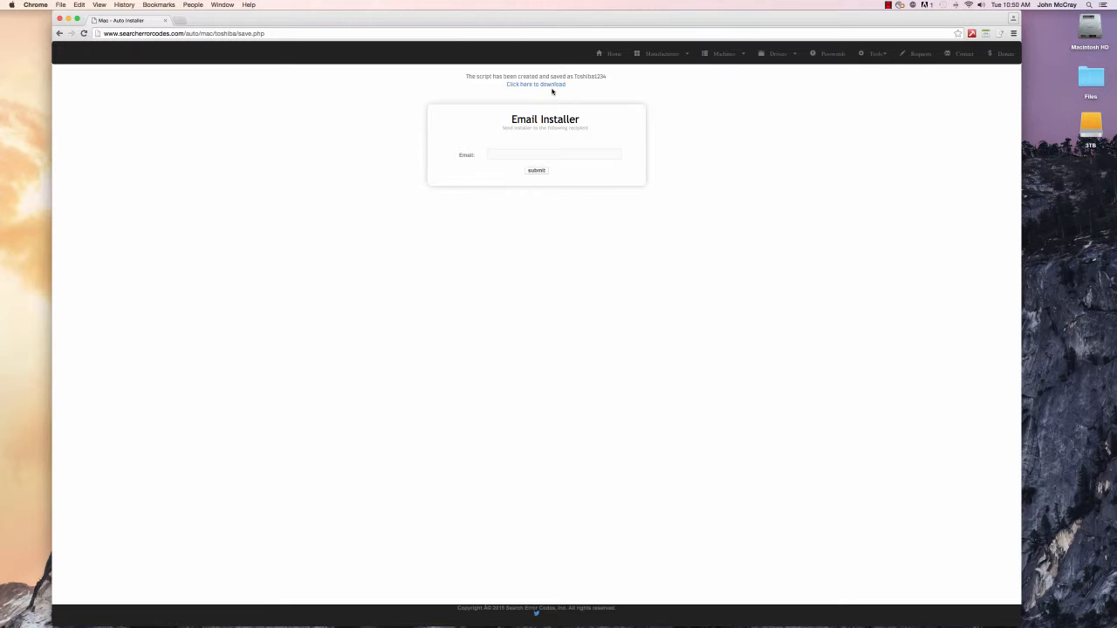
Step: Download and unzip the Toshiba1234 installer, then dismiss the unidentified developer alert
click(536, 85)
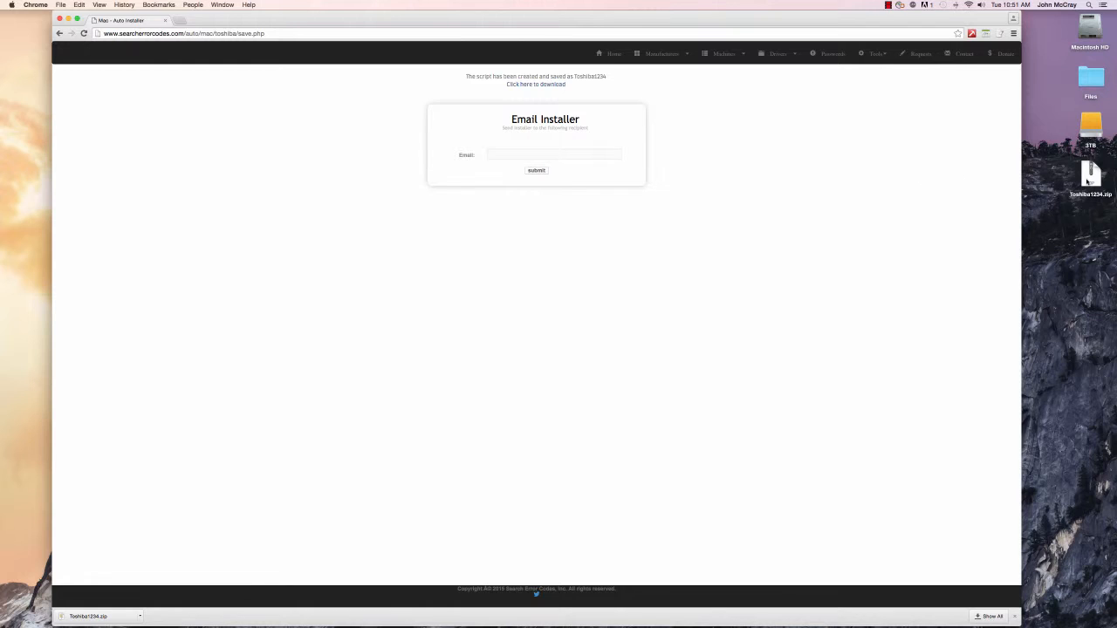
click(1090, 175)
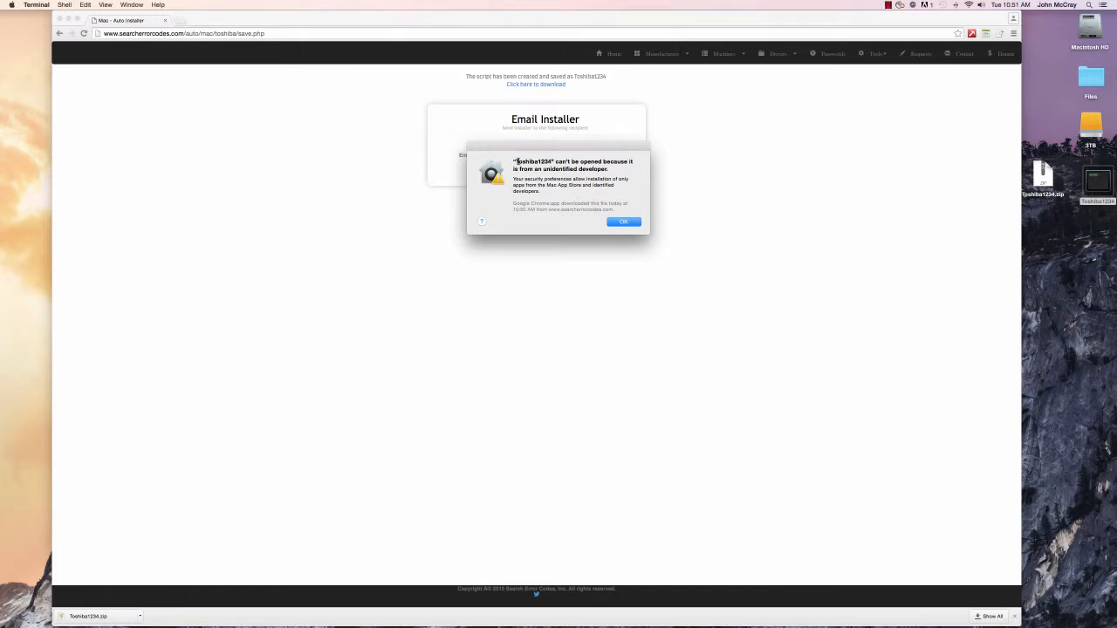
mouse_move(574, 166)
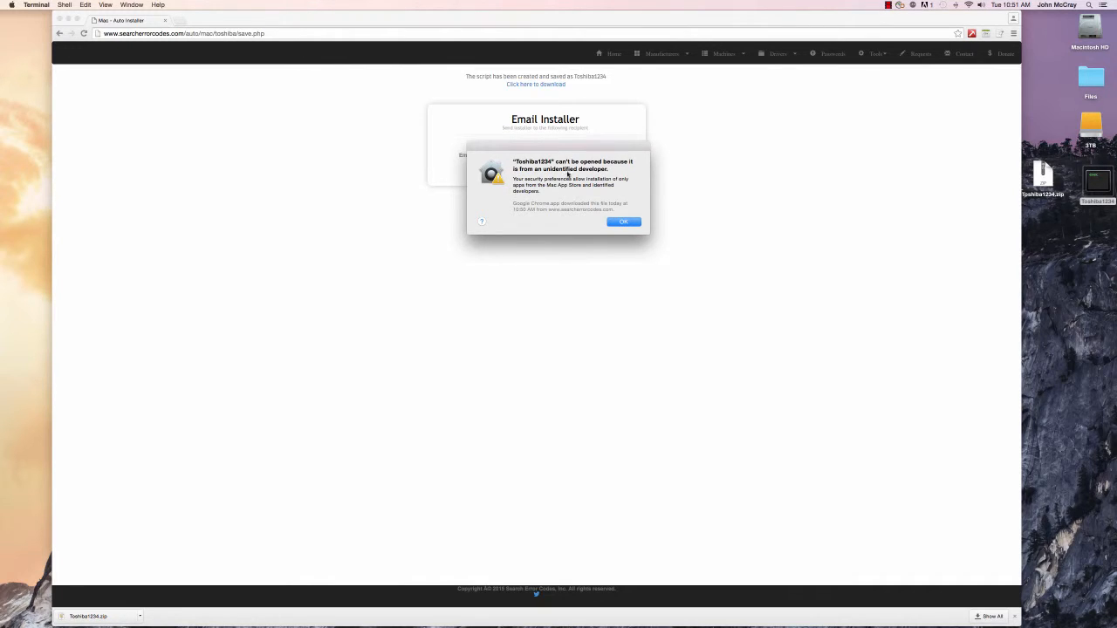
click(623, 220)
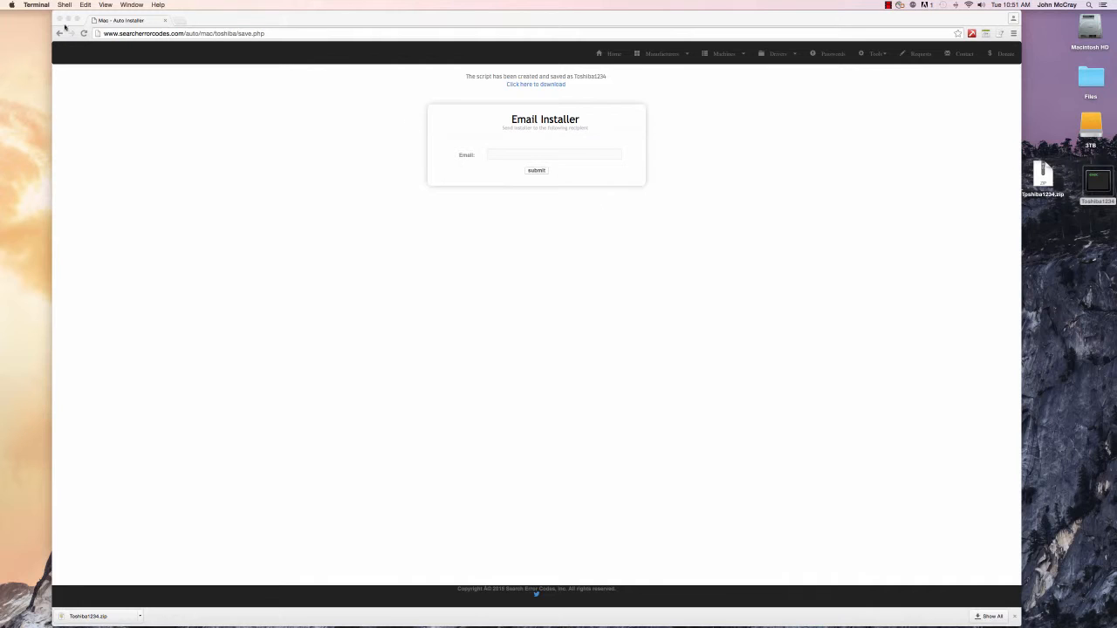
click(9, 6)
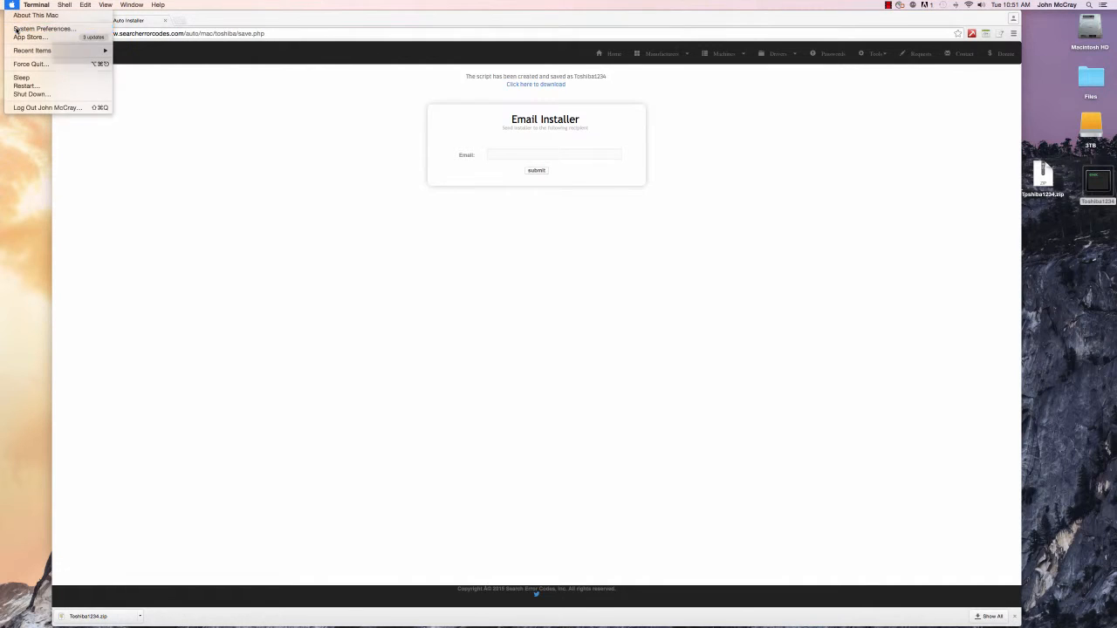
Step: In Security & Privacy > General, choose Open Anyway and confirm opening the Toshiba1234 script
click(47, 28)
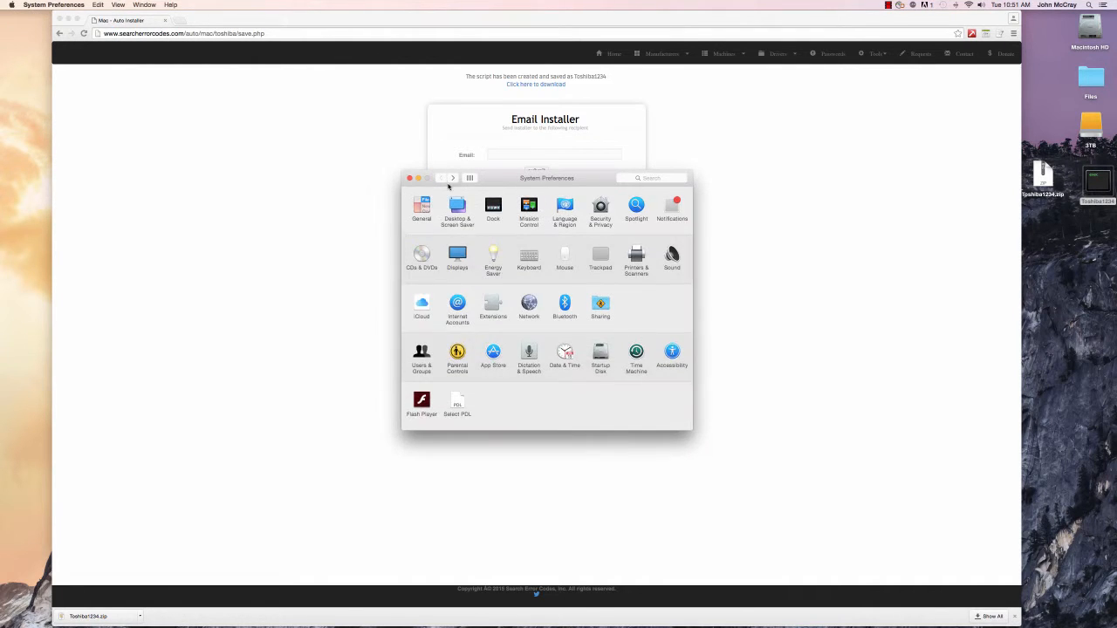
click(601, 207)
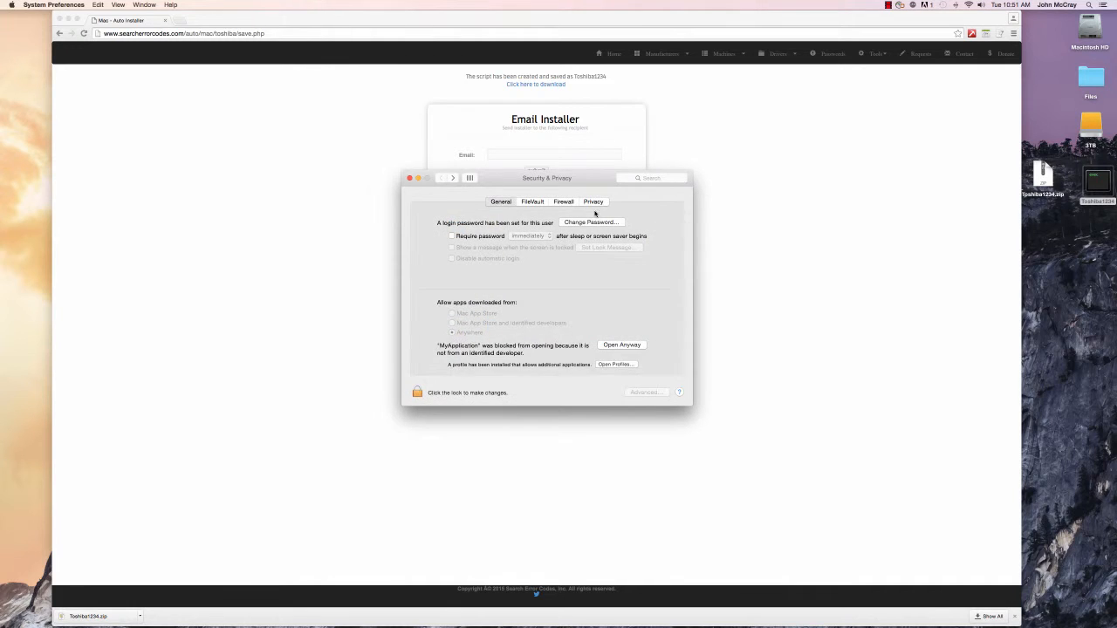
click(501, 201)
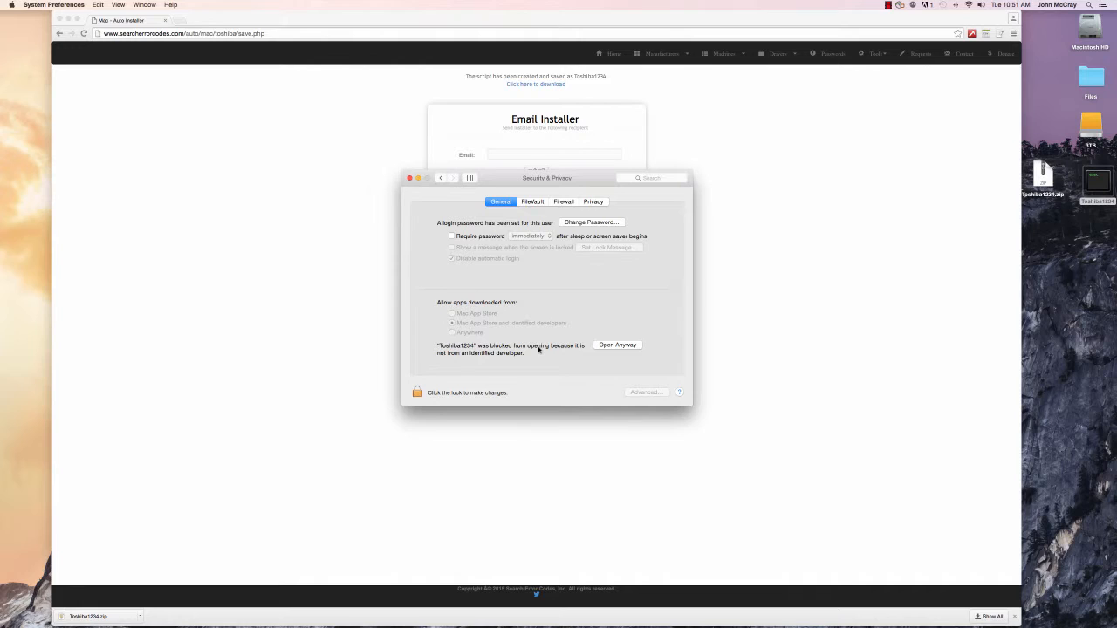
mouse_move(484, 365)
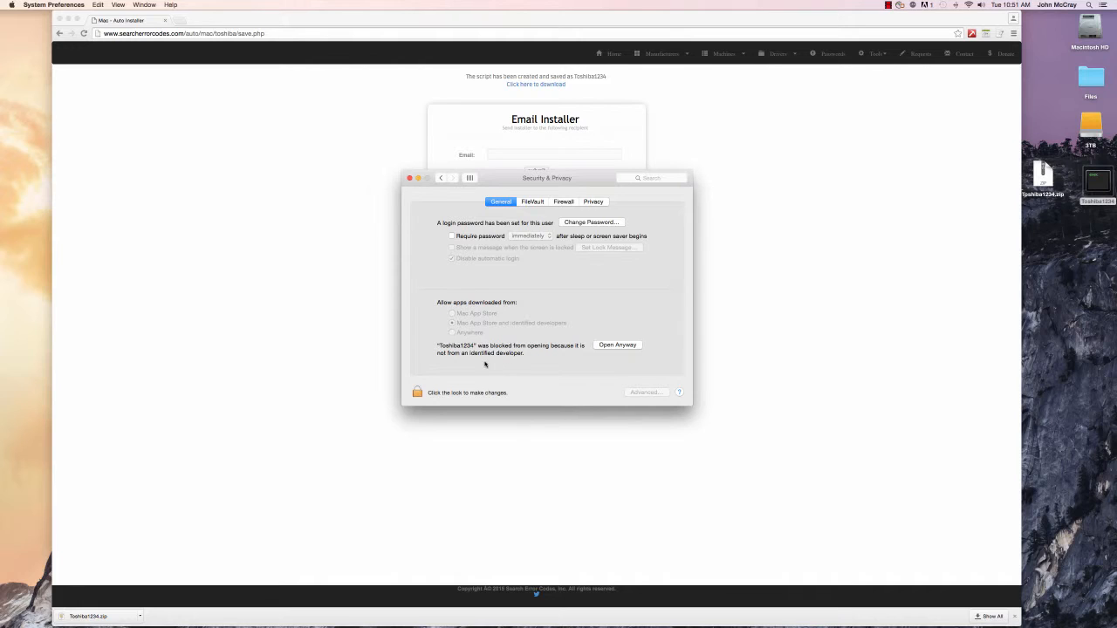
mouse_move(519, 370)
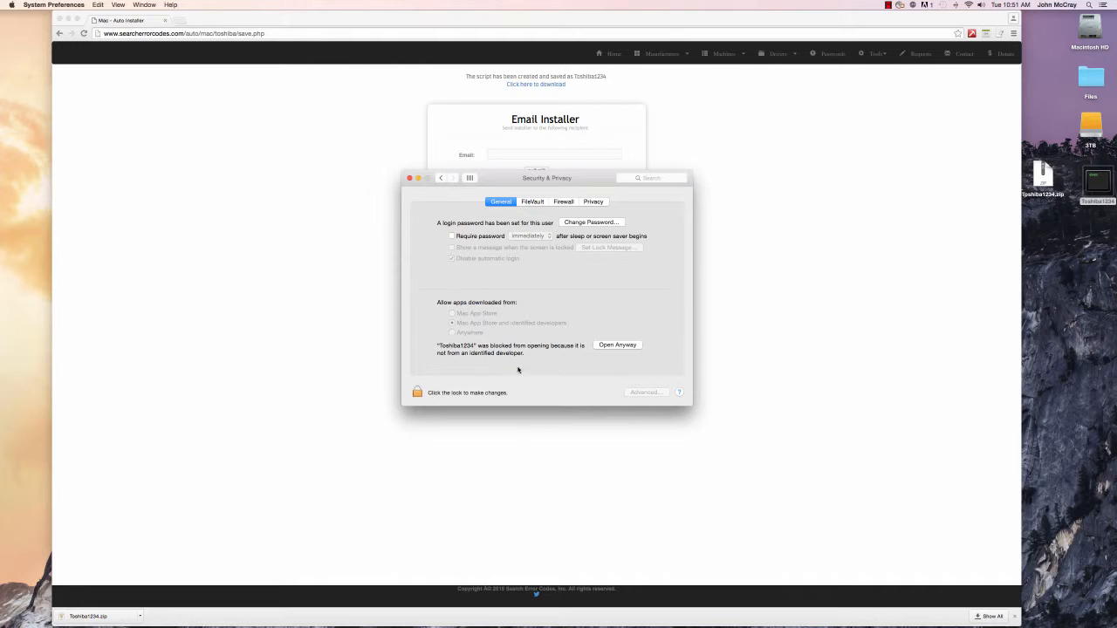
click(617, 345)
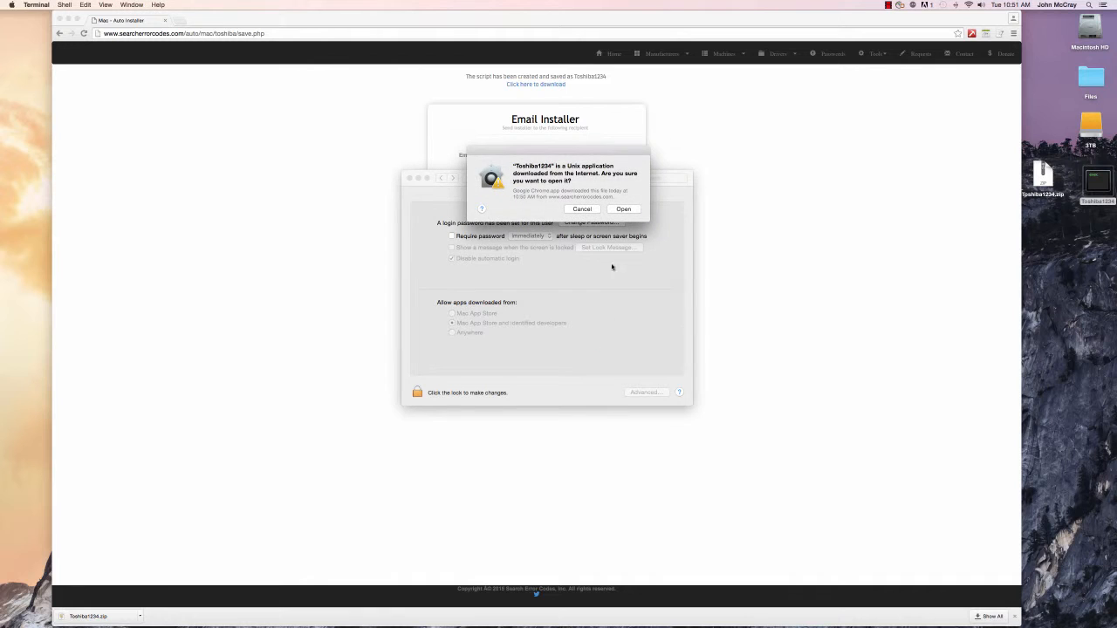
click(623, 209)
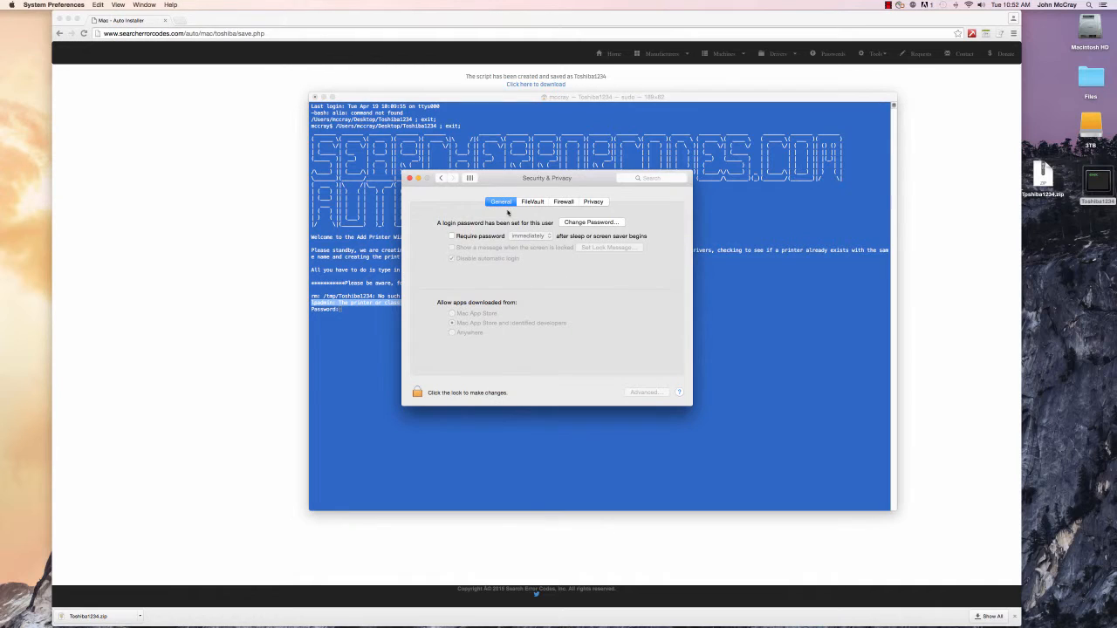
Step: Go back to Show All and open Printers & Scanners, which lists no printers
click(439, 178)
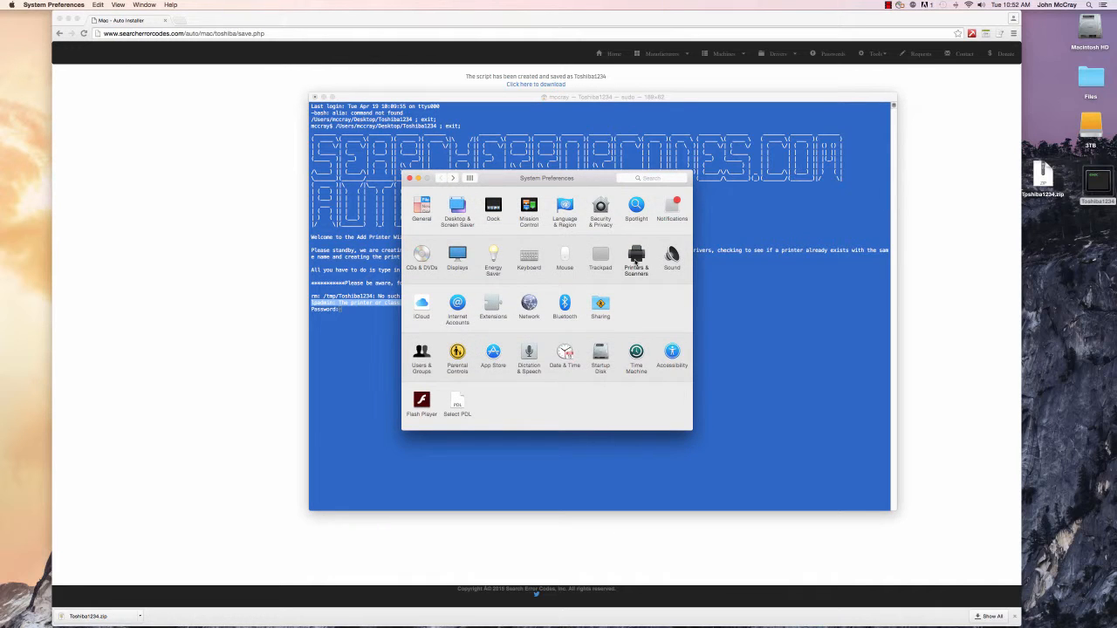
click(636, 256)
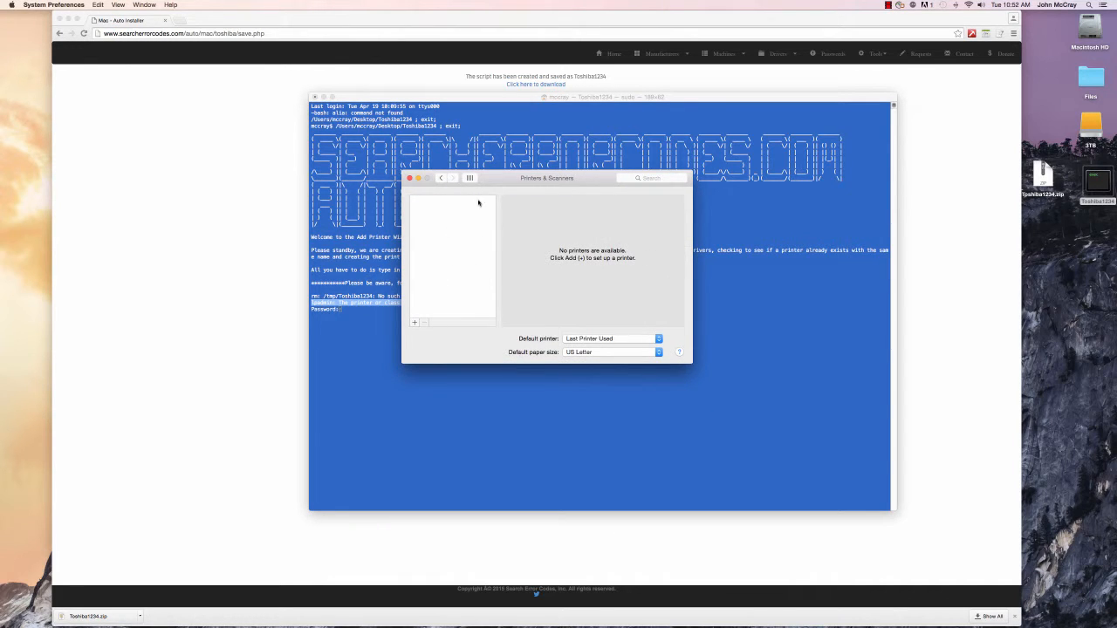
mouse_move(588, 178)
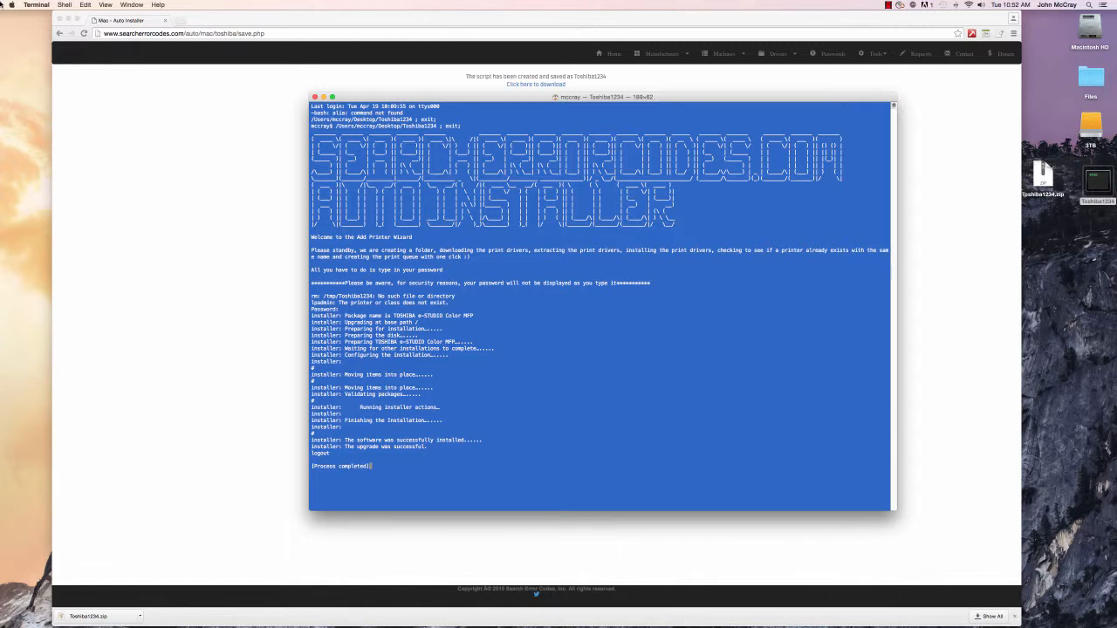
Step: Reopen printer settings from the Apple menu and select Toshiba1234 at 192.168.1.20
click(8, 6)
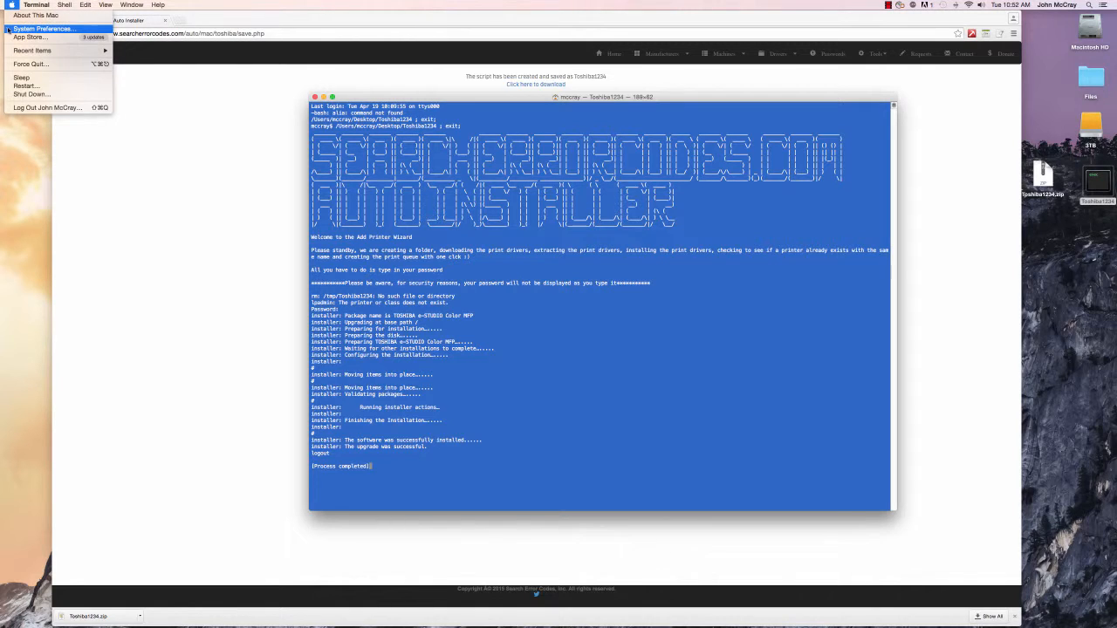
click(32, 29)
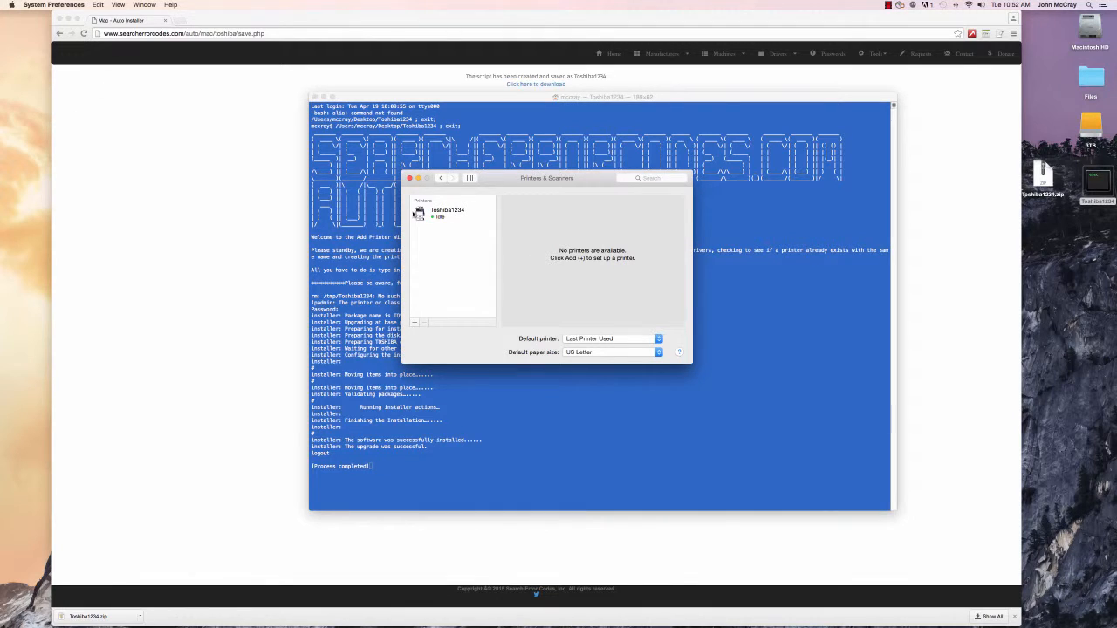
click(447, 212)
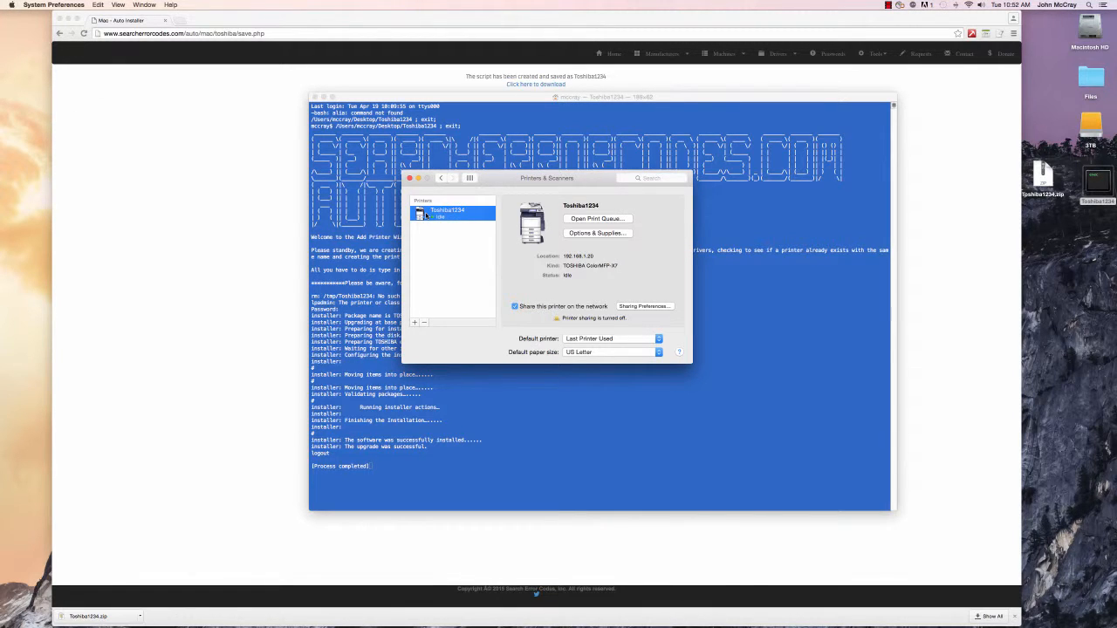